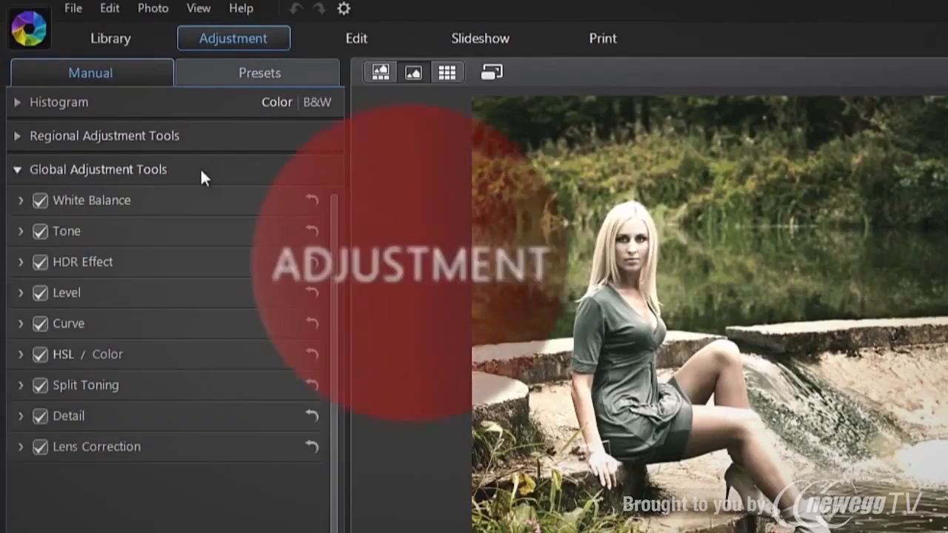
# Step: Show the bride portrait in the Library view
pyautogui.click(355, 39)
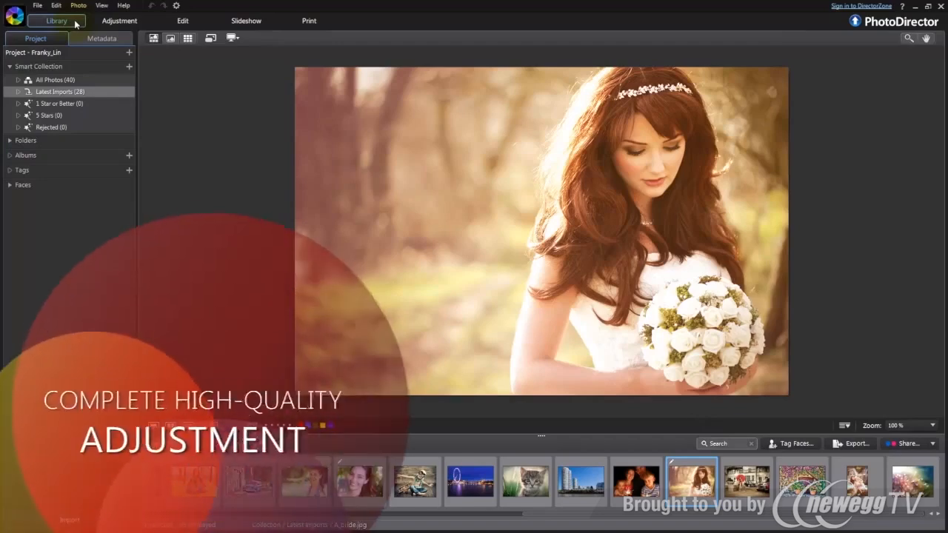
# Step: In Manual Lens Correction, choose the Canon EF 40mm f/2.8 STM lens profile for the towers photo
pyautogui.click(119, 20)
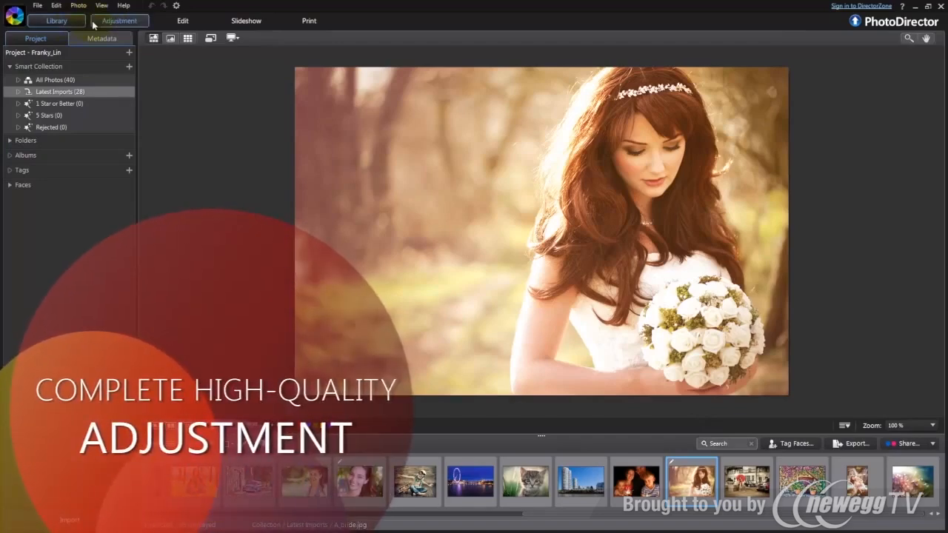
pyautogui.click(119, 21)
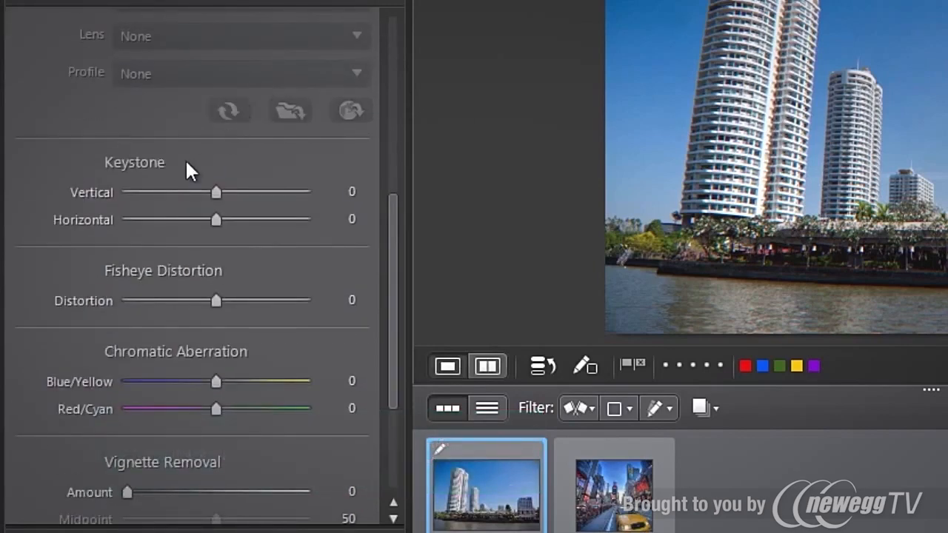
pyautogui.scroll(-3)
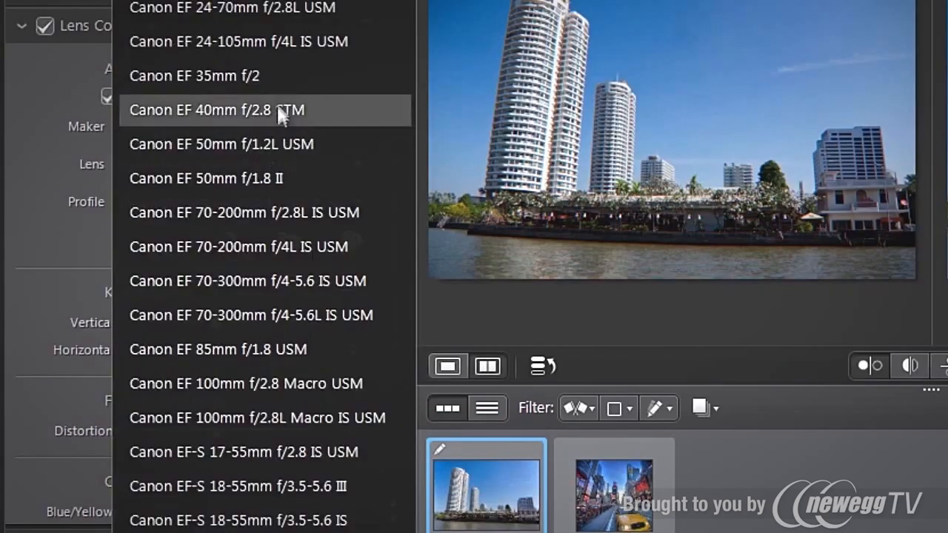
pyautogui.click(194, 75)
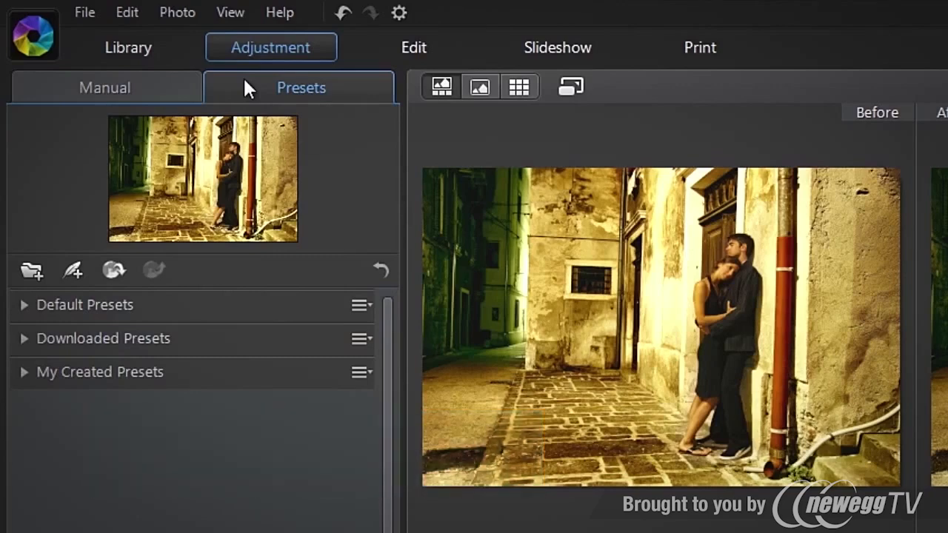
# Step: Browse the adjustment presets and select the Cuba HDR preset from DirectorZone for download
pyautogui.click(84, 305)
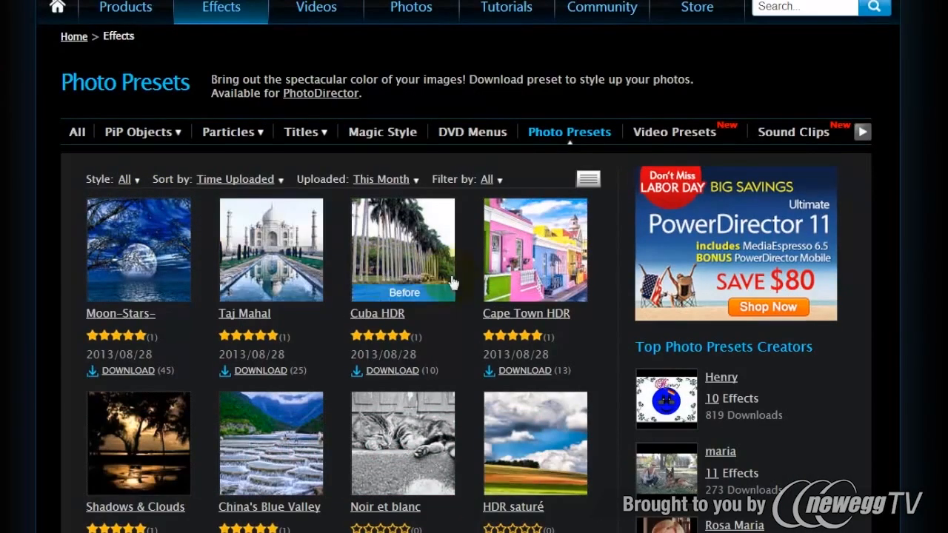
pyautogui.click(535, 249)
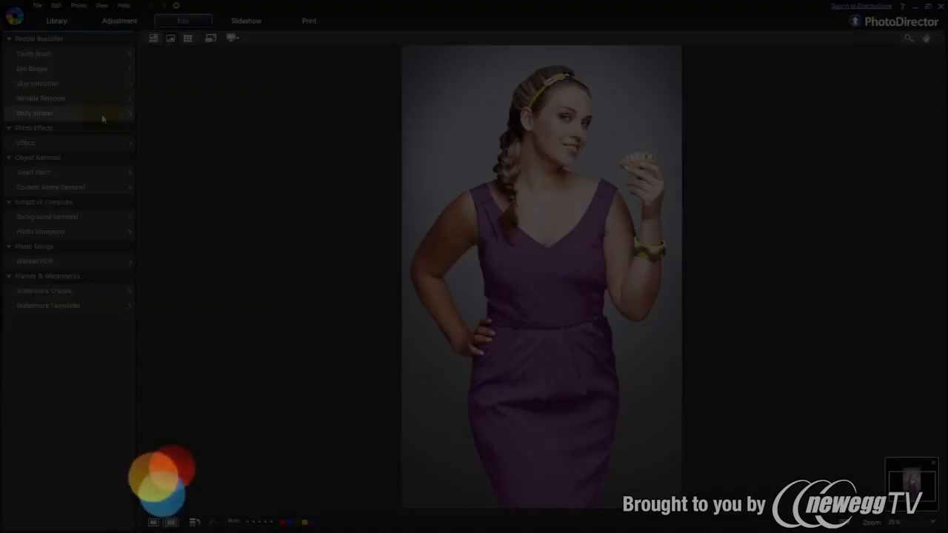
# Step: Remove the background bystander from the Paris couple photo with Content Aware Removal, then bring up Background Removal
pyautogui.click(36, 112)
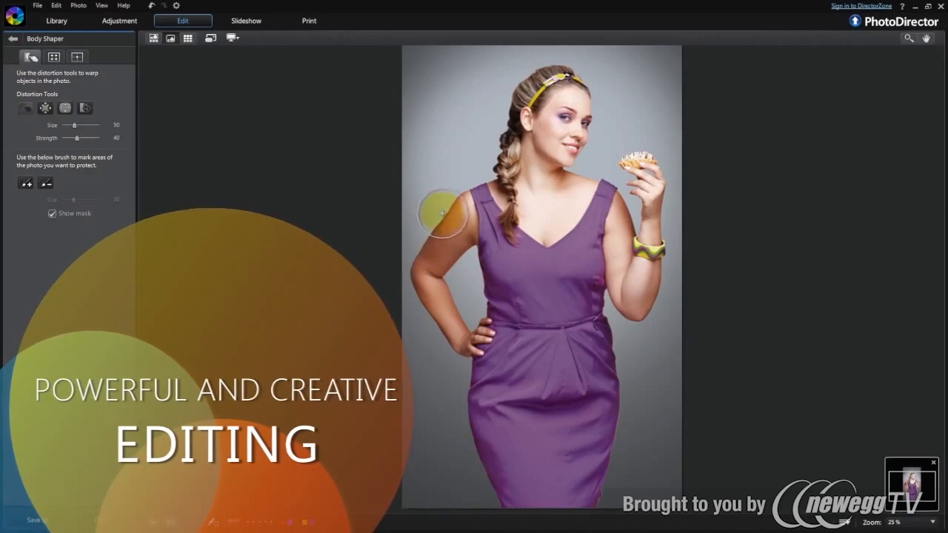
pyautogui.click(65, 108)
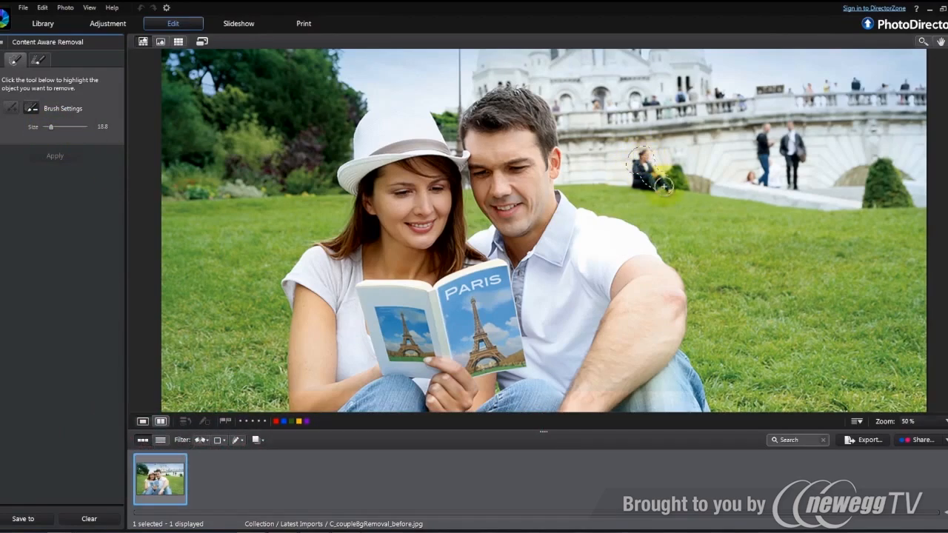
pyautogui.click(53, 155)
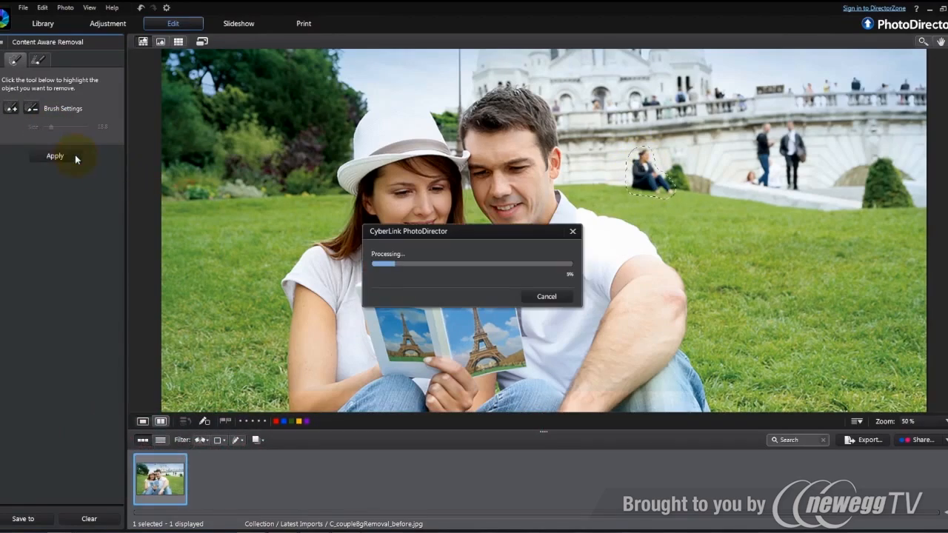
pyautogui.click(32, 226)
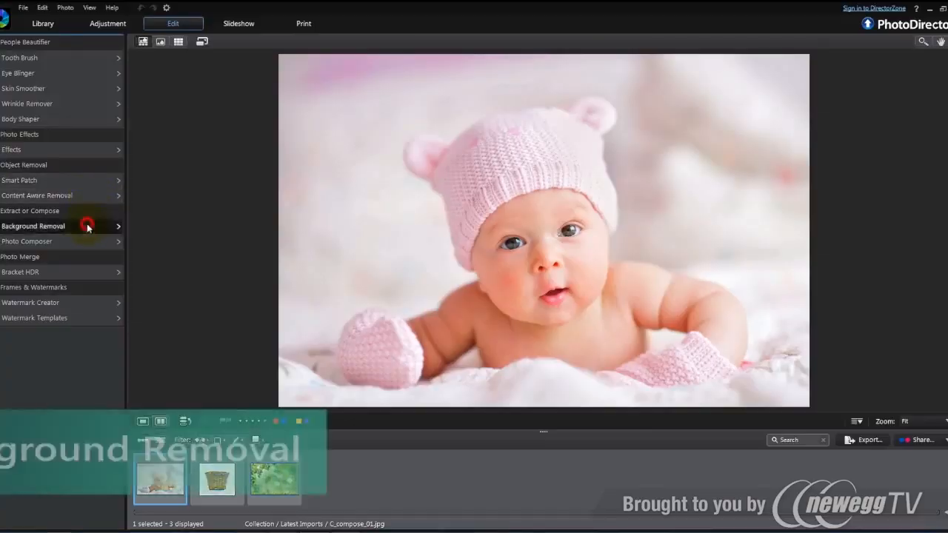
pyautogui.click(27, 240)
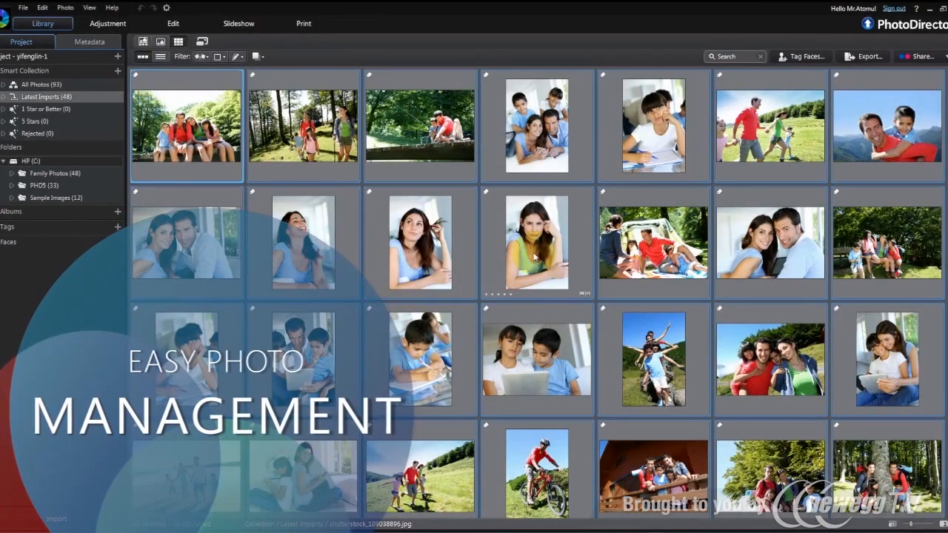
# Step: Stack the selected beach family photos with Stack > Manual Stack
pyautogui.click(800, 56)
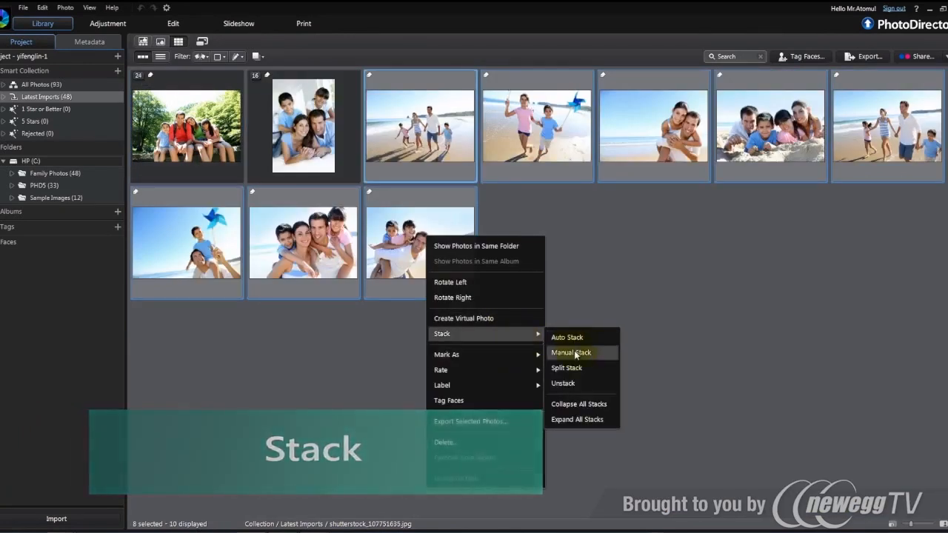
pyautogui.click(572, 353)
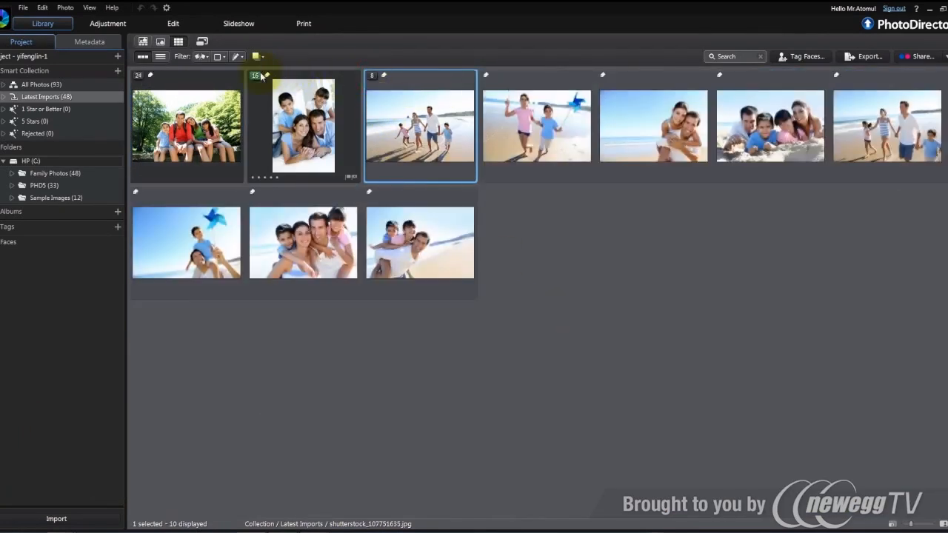
pyautogui.click(139, 74)
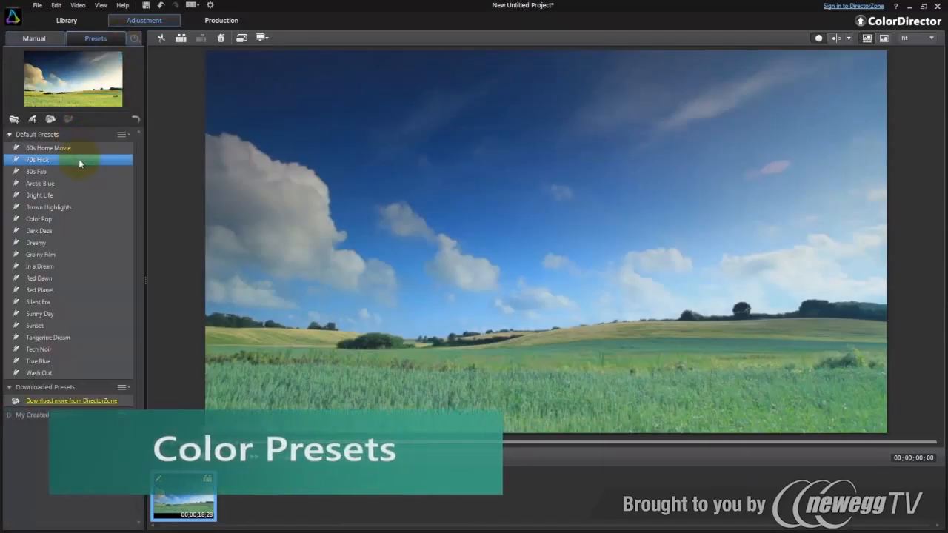
# Step: Apply three Default Presets in turn to the field clip, giving it purple and teal looks
pyautogui.click(39, 195)
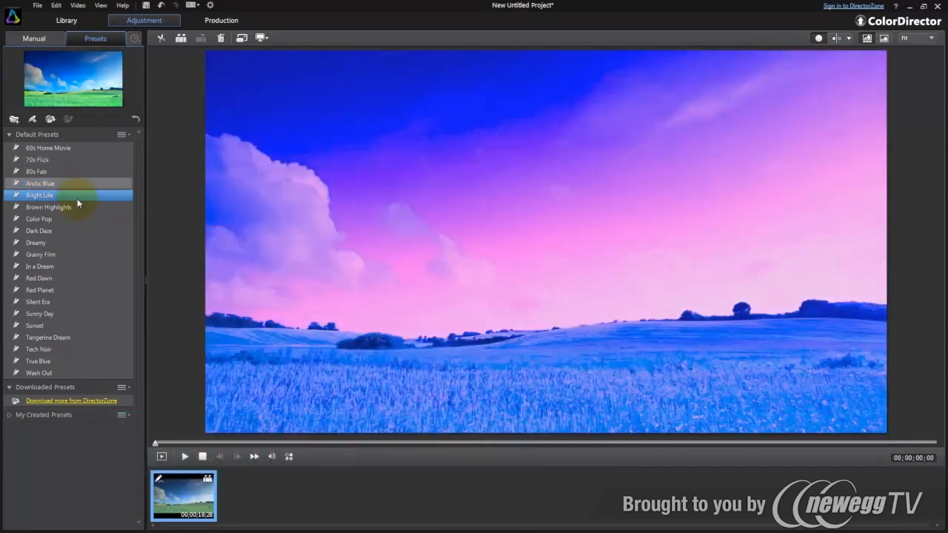
pyautogui.click(38, 231)
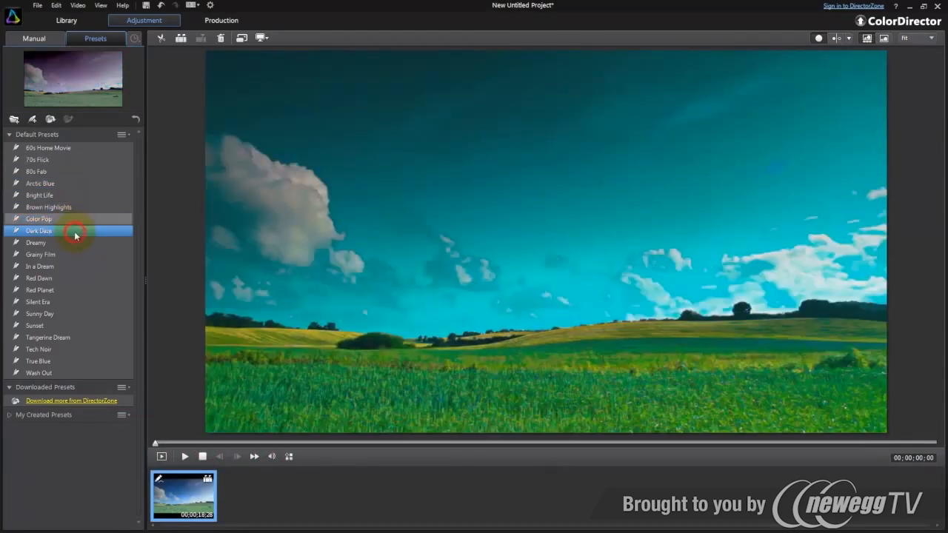
pyautogui.click(41, 255)
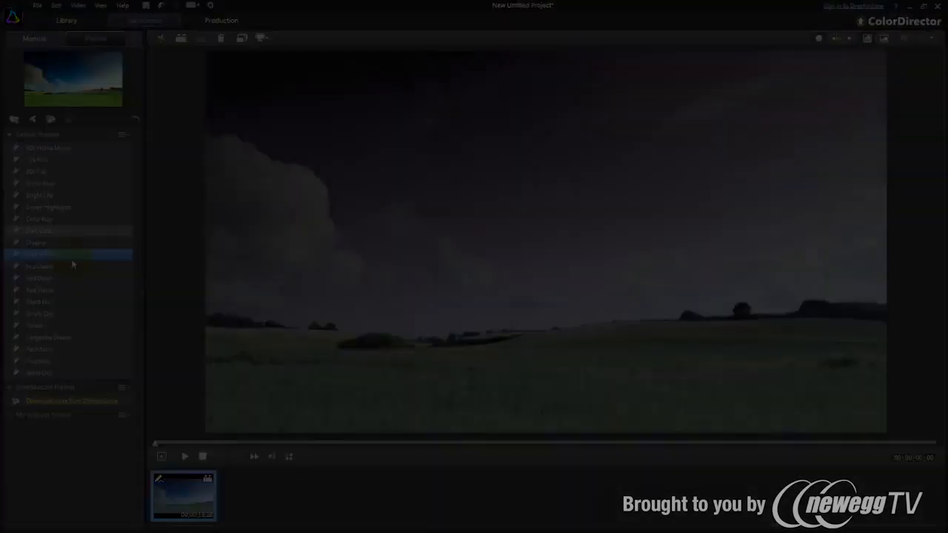